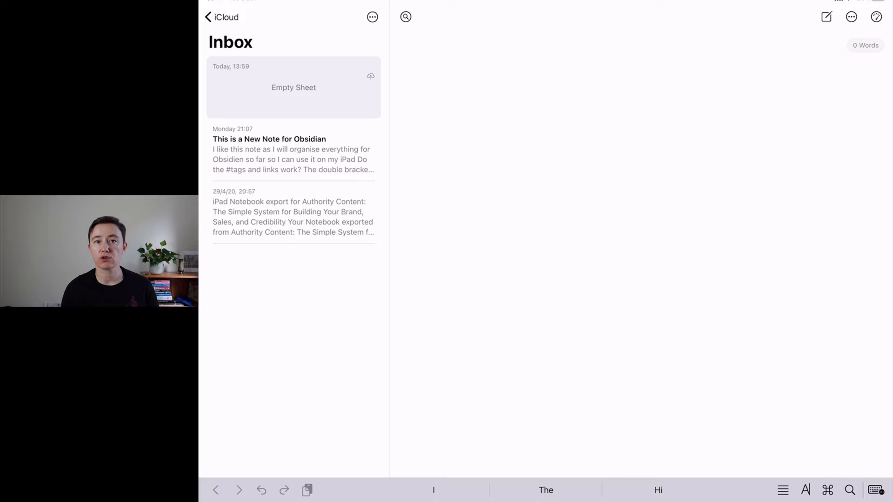
Write '## I love Ulyses', a test sentence, '*hello Obsidian*' and '**I Love Obsidian**' in the new sheet.
{"action": "type", "text": "## I love Ulyses"}
{"action": "type", "text": "he"}
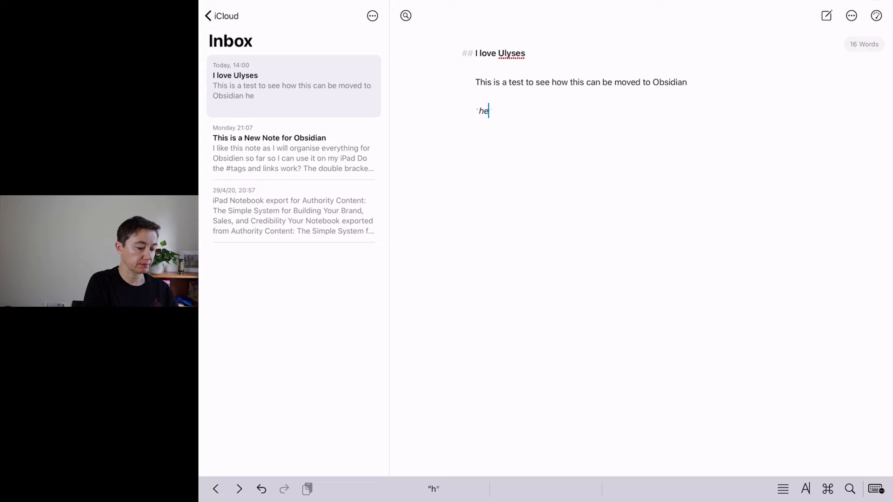
{"action": "type", "text": "llo Obsidian"}
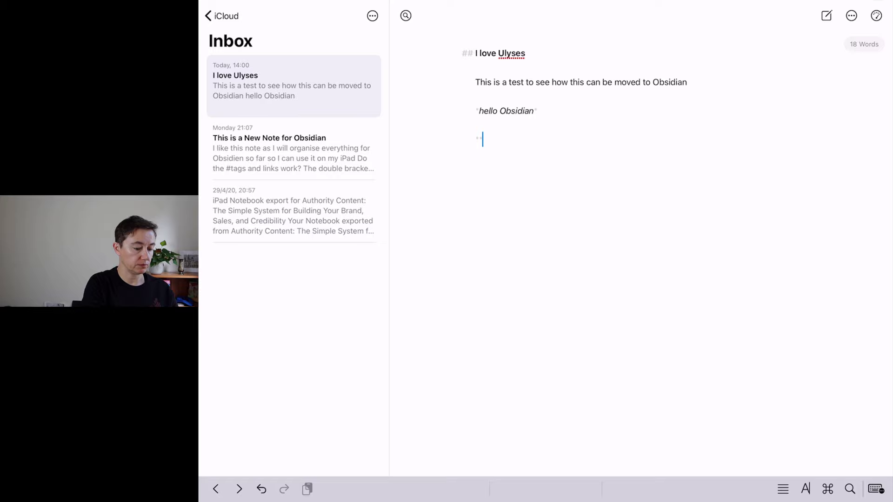
{"action": "type", "text": "I Love Obsidian**"}
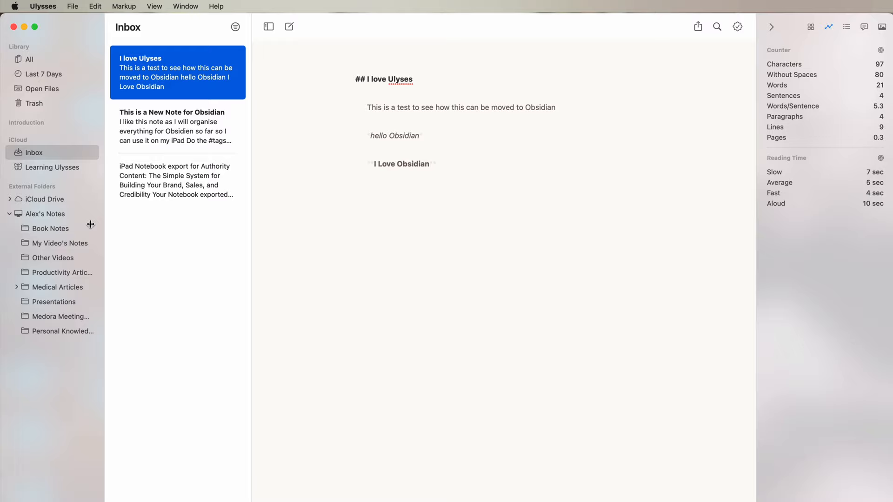
{"action": "left_click", "coordinate": [10, 214]}
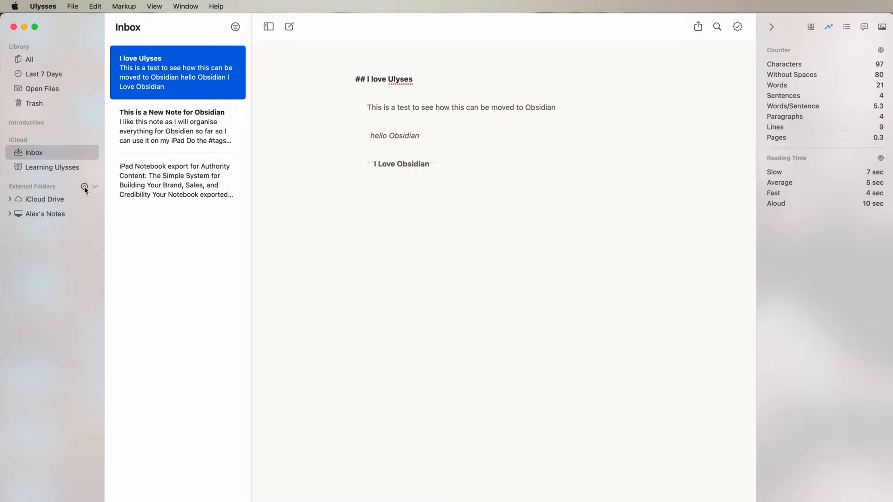
{"action": "left_click", "coordinate": [85, 189]}
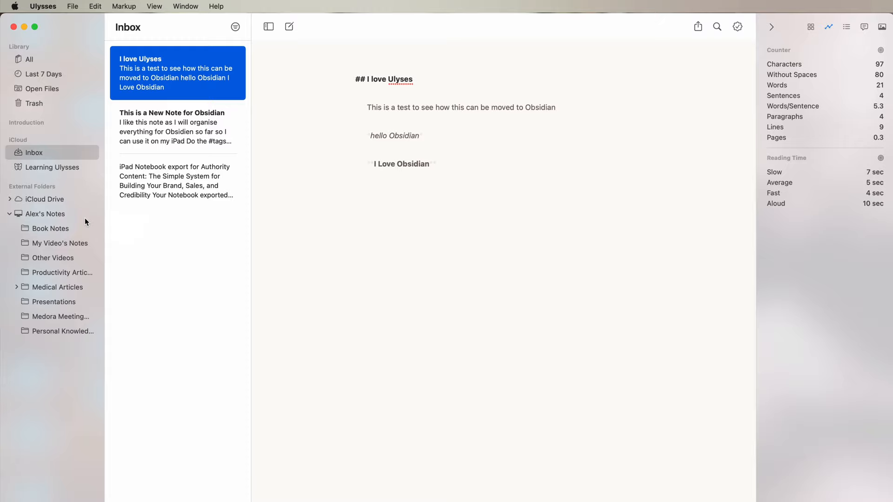
{"action": "mouse_move", "coordinate": [254, 195]}
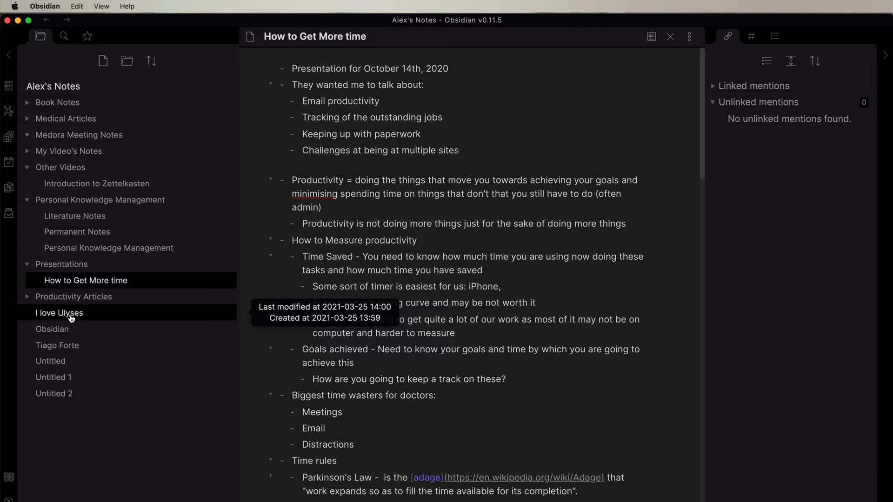
Open the synced 'I love Ulyses' note from the file explorer.
{"action": "left_click", "coordinate": [59, 312]}
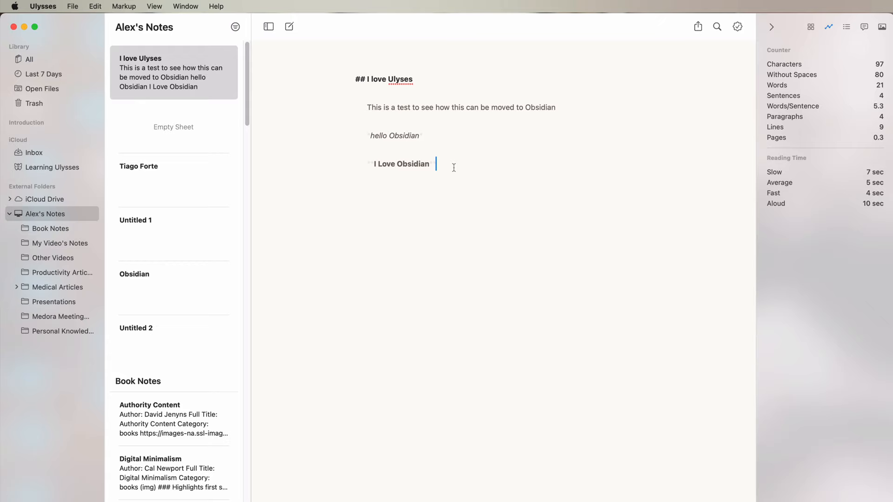
Add a [[Tiago Forte]] wiki link and a '#tags' line below the bold line.
{"action": "key", "text": "return"}
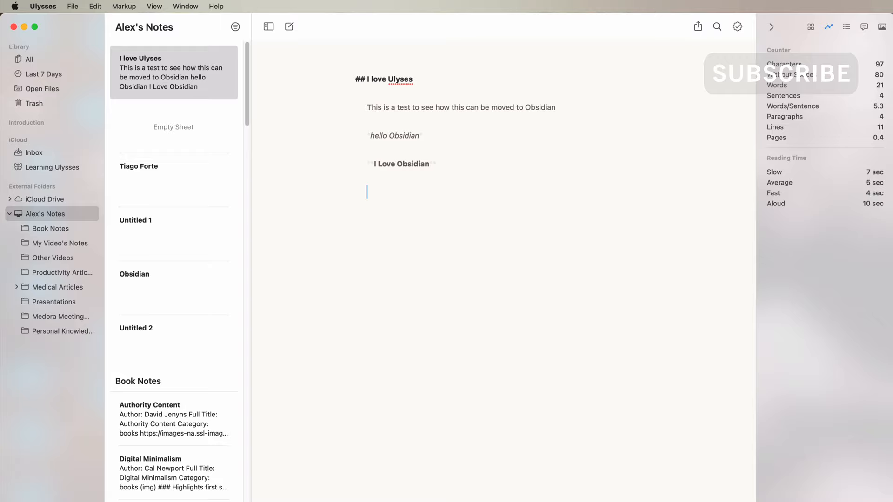
{"action": "type", "text": "[[Tiago Forte"}
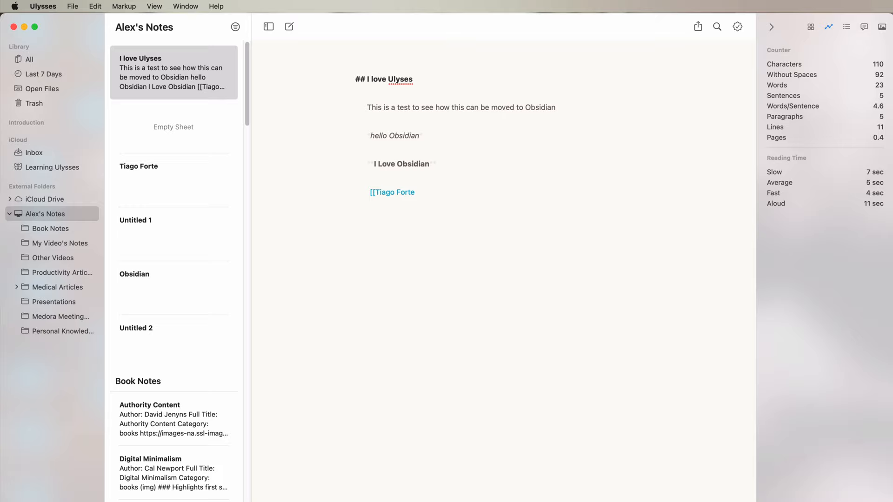
{"action": "left_click", "coordinate": [392, 191]}
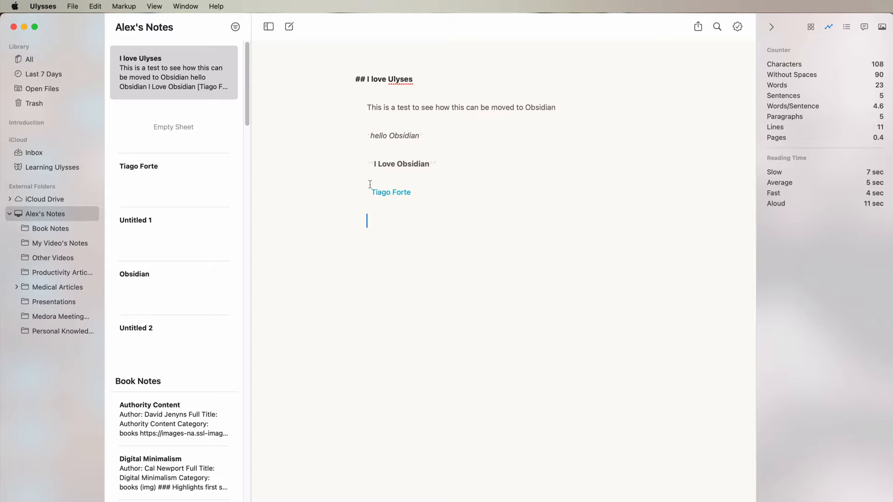
{"action": "type", "text": "#ta"}
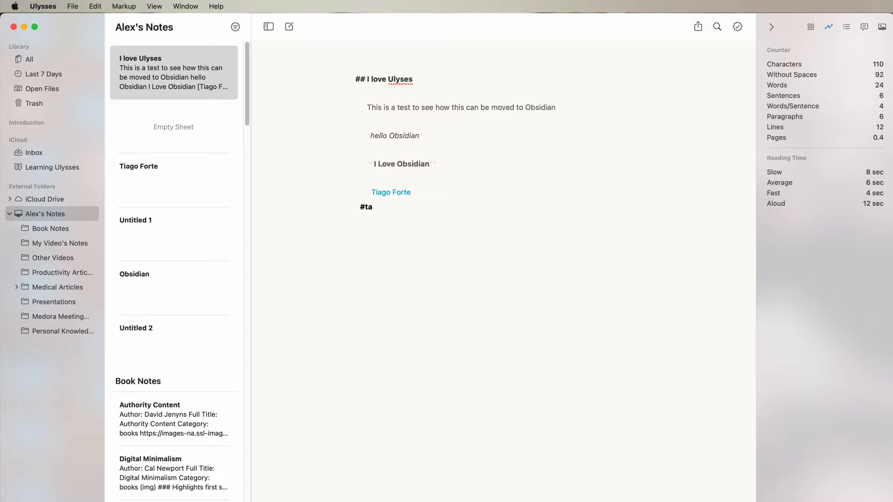
{"action": "type", "text": "gs"}
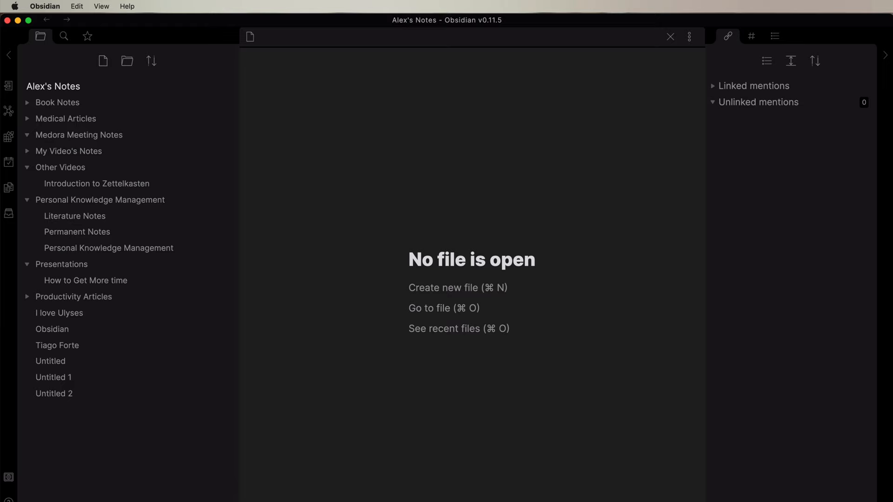
Open the 'I love Ulyses' note again from the file explorer.
{"action": "left_click", "coordinate": [60, 313]}
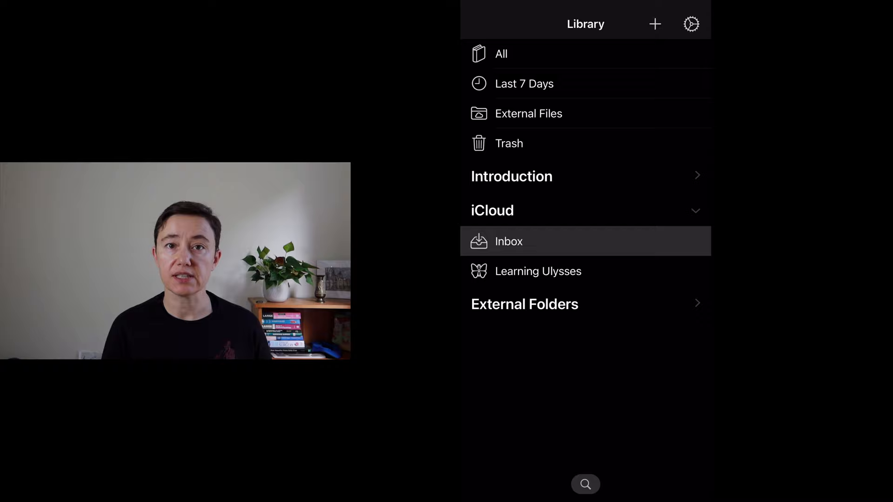
Dictate an Inbox note about the obsidian video test and enjoying typing and dictating on iOS devices.
{"action": "left_click", "coordinate": [585, 485]}
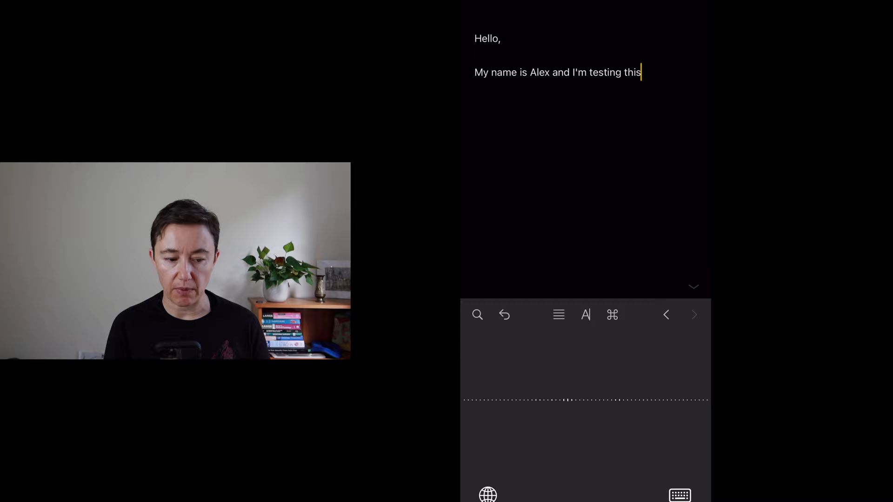
{"action": "type", "text": "as part of my obsidian video."}
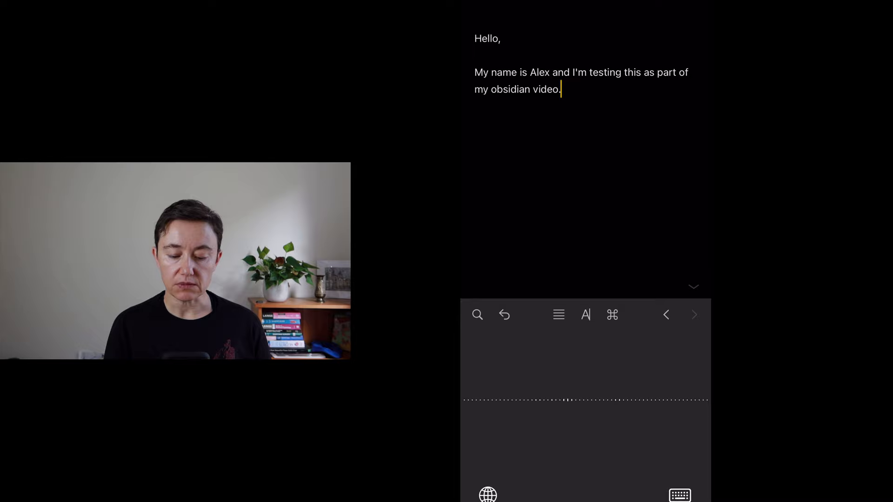
{"action": "type", "text": "I'm enjoying this"}
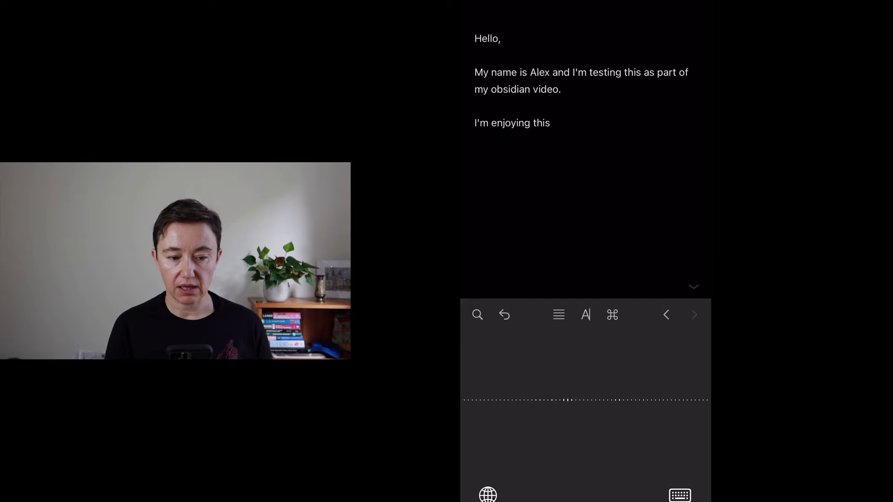
{"action": "type", "text": "typing and dictating and using my iOS"}
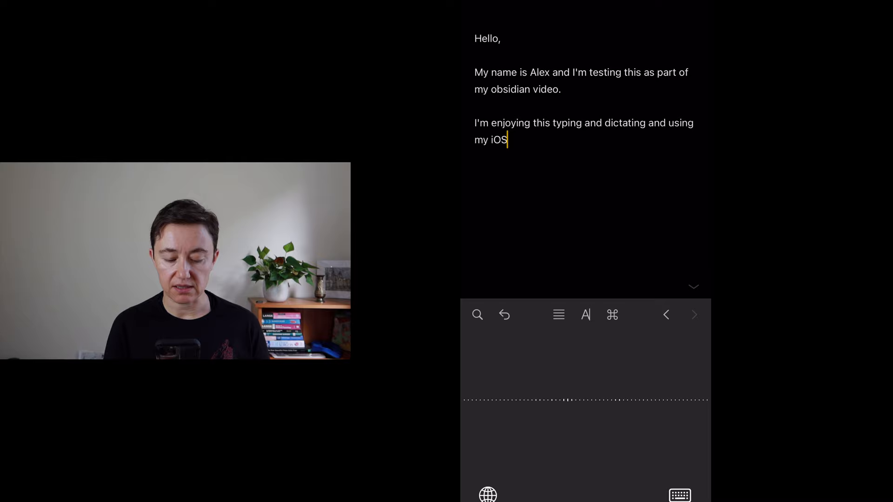
{"action": "type", "text": "devices to arplay with obsidian."}
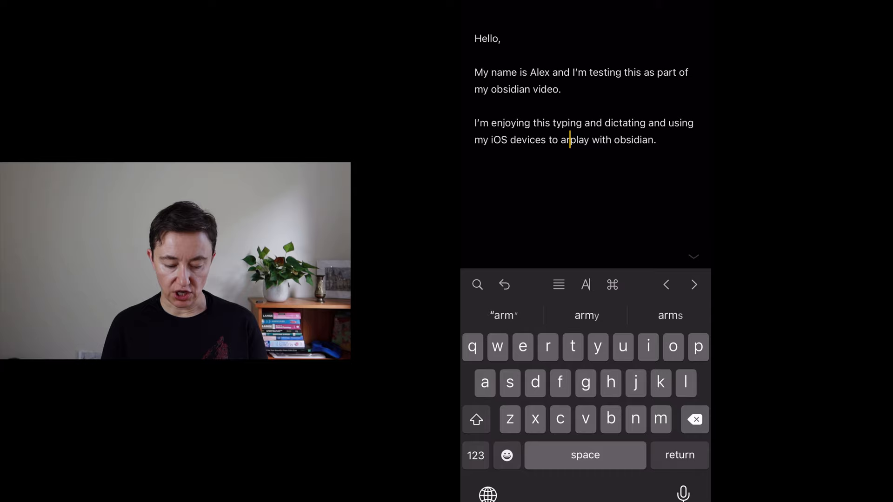